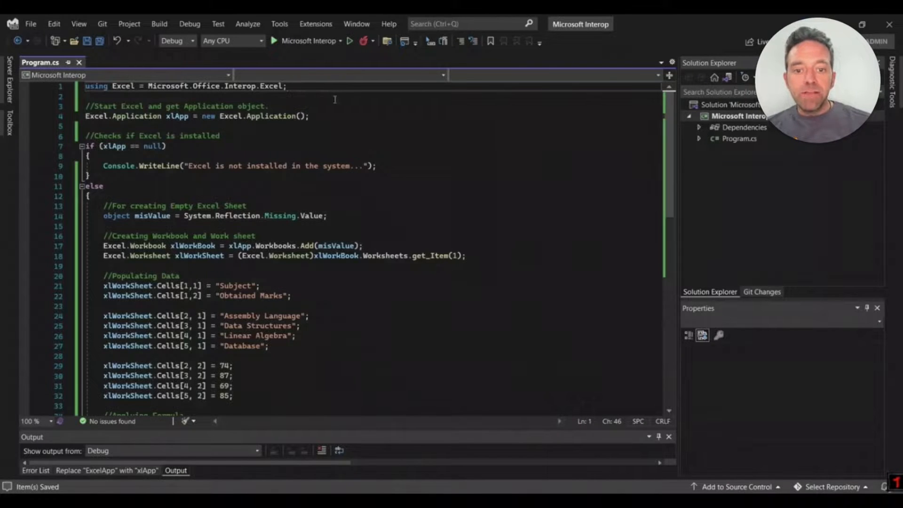
mouse_move(572, 155)
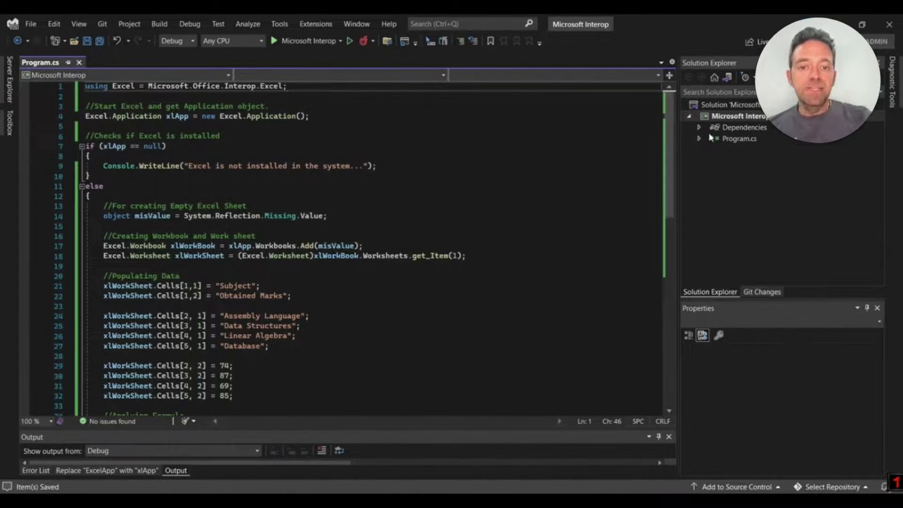
Add the Microsoft Excel 16.0 Object Library COM reference via Dependencies, searching 'excel'.
right_click(743, 127)
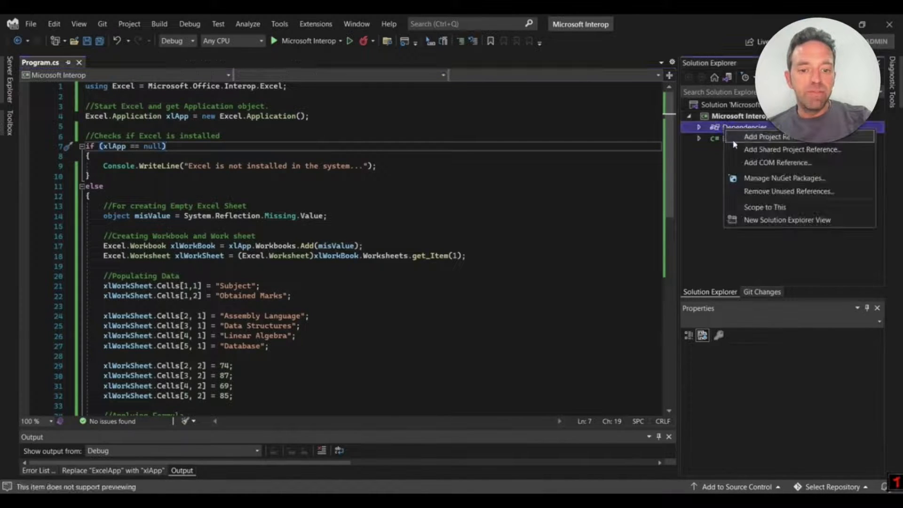
click(770, 136)
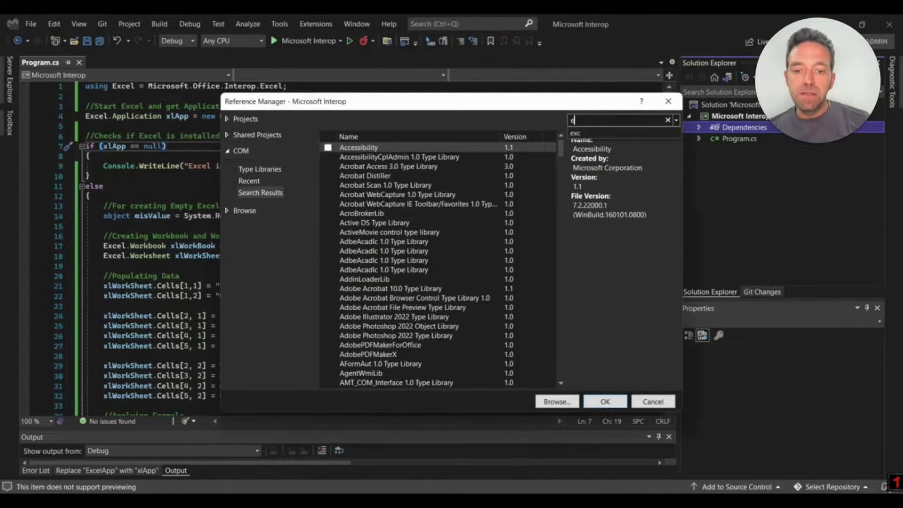
text(excel)
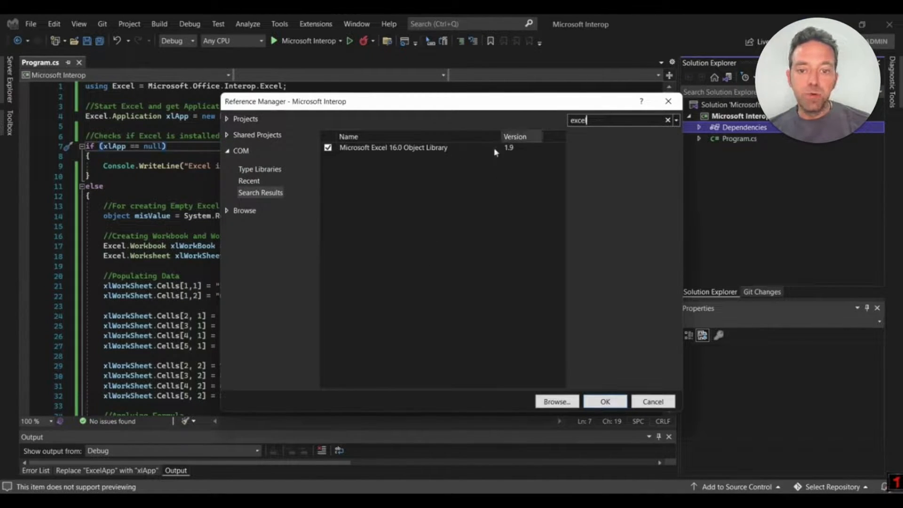
click(393, 147)
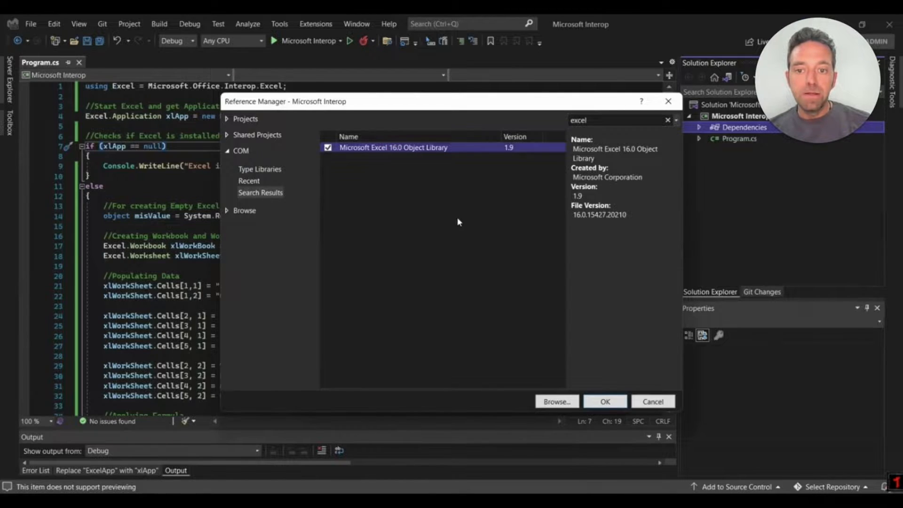
click(603, 402)
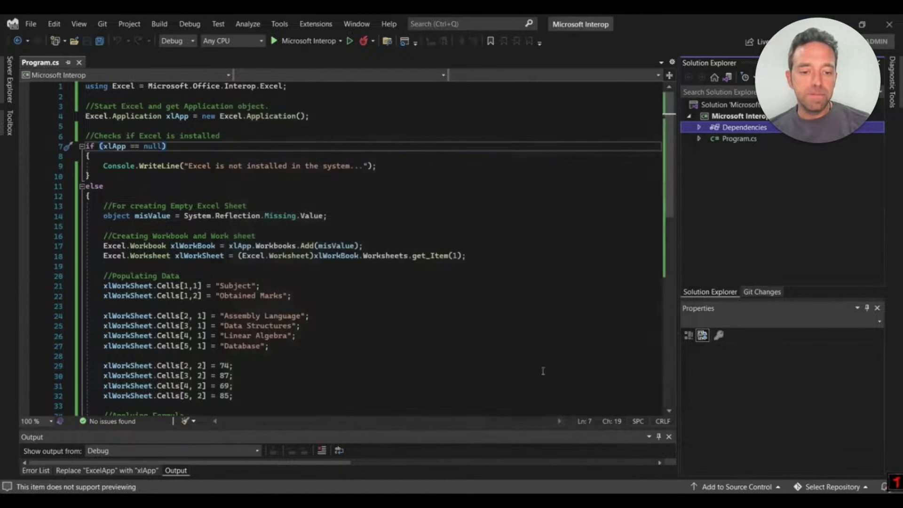
click(230, 135)
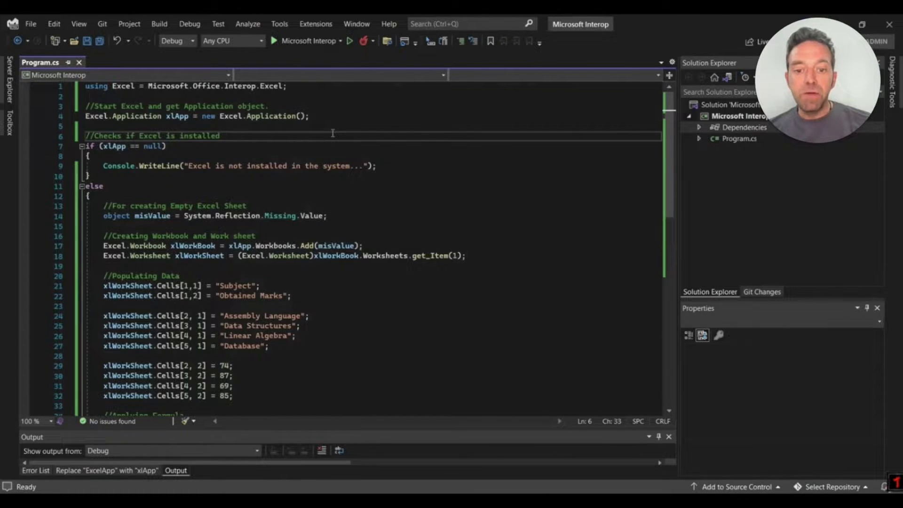
Review the formula, formatting and SaveAs lines of Program.cs and build the Interop project.
click(357, 325)
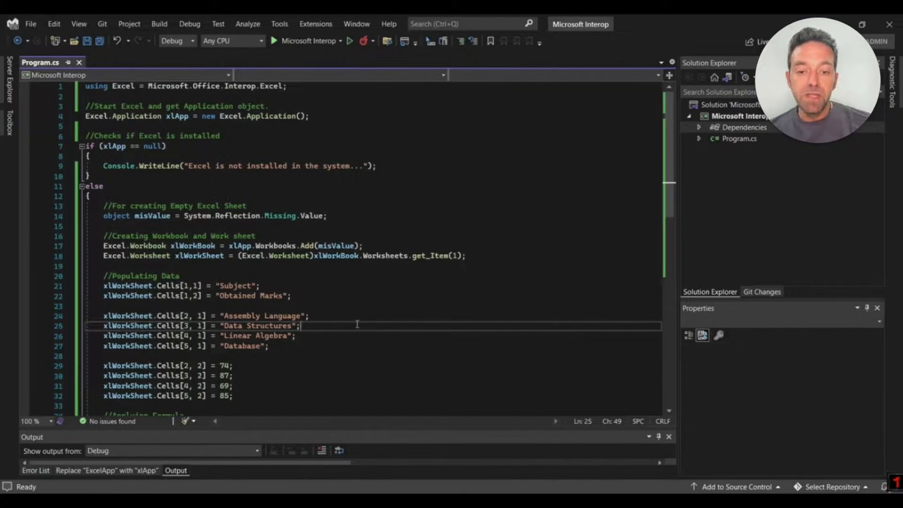
mouse_move(611, 283)
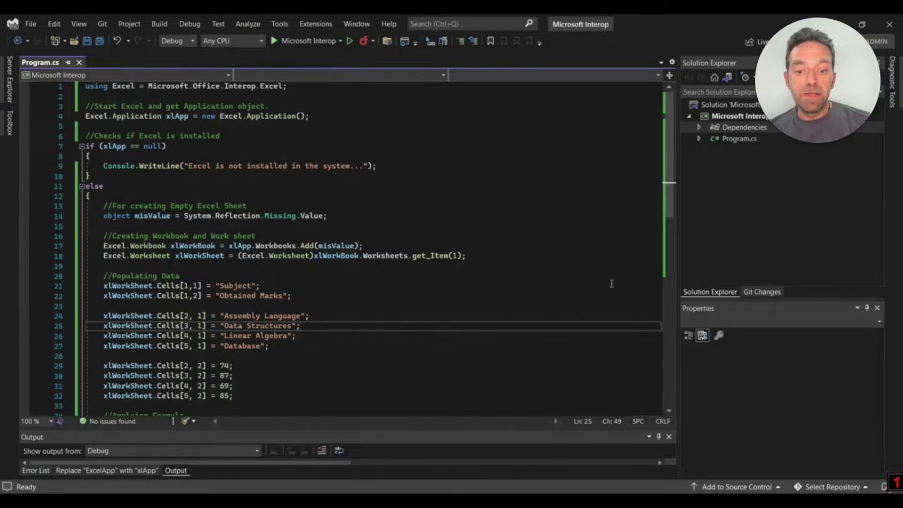
scroll(down, 3)
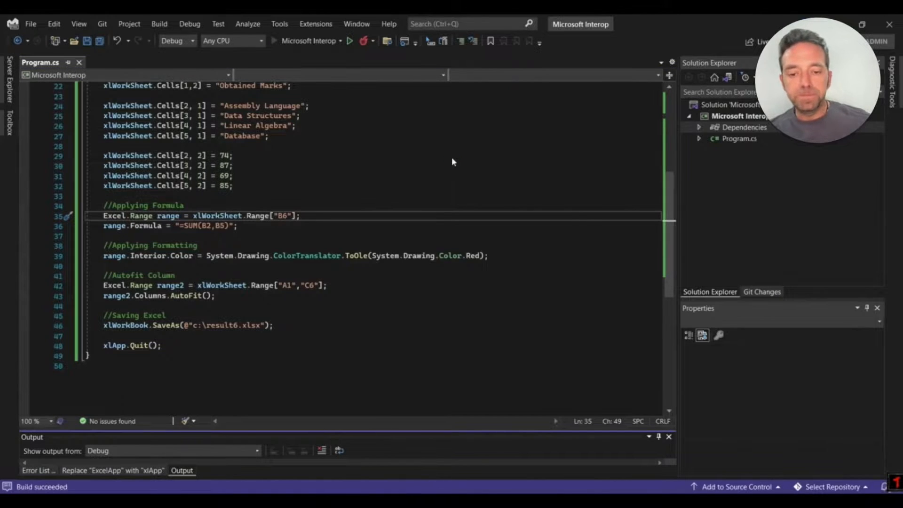
Inspect result6.xlsx in Excel, selecting the Assembly Language cell A2 and the marks cells.
click(350, 41)
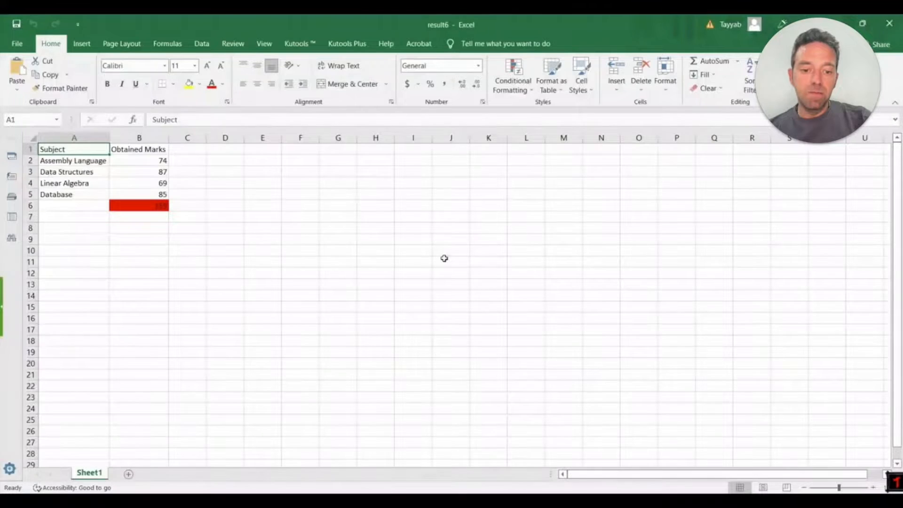
click(300, 250)
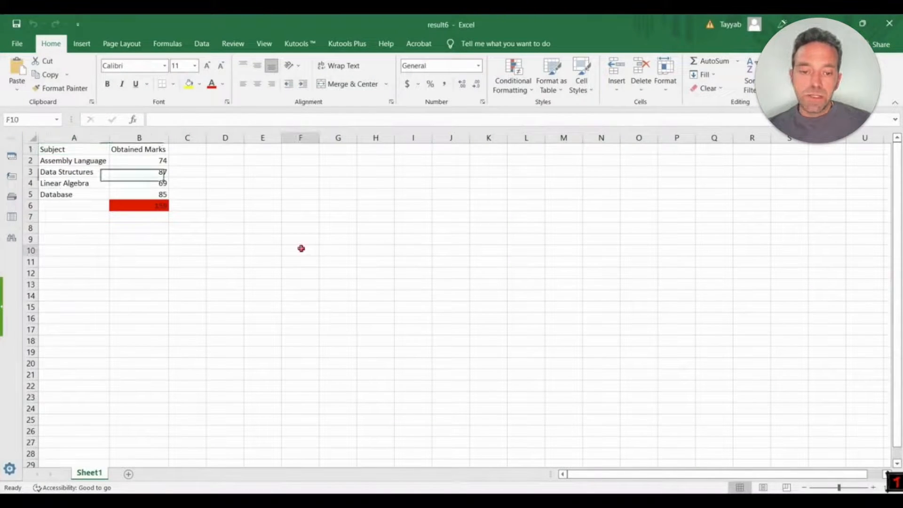
click(73, 160)
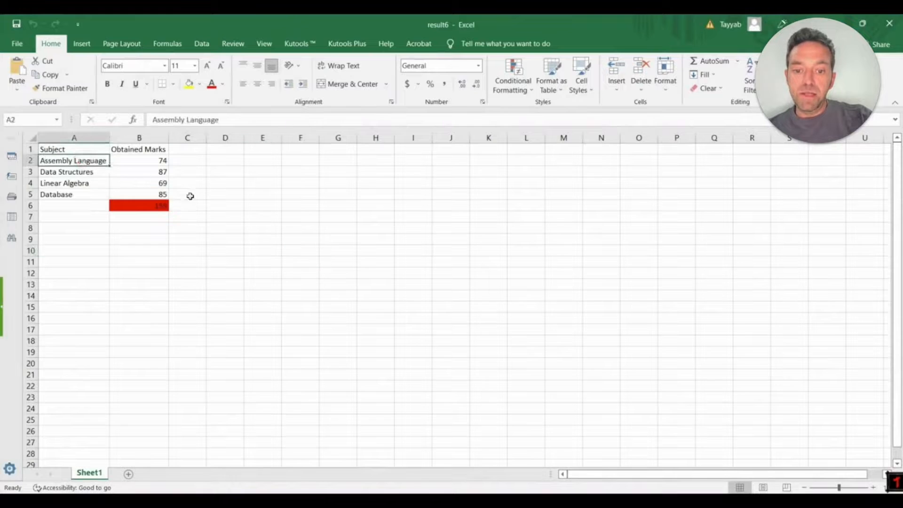
click(139, 205)
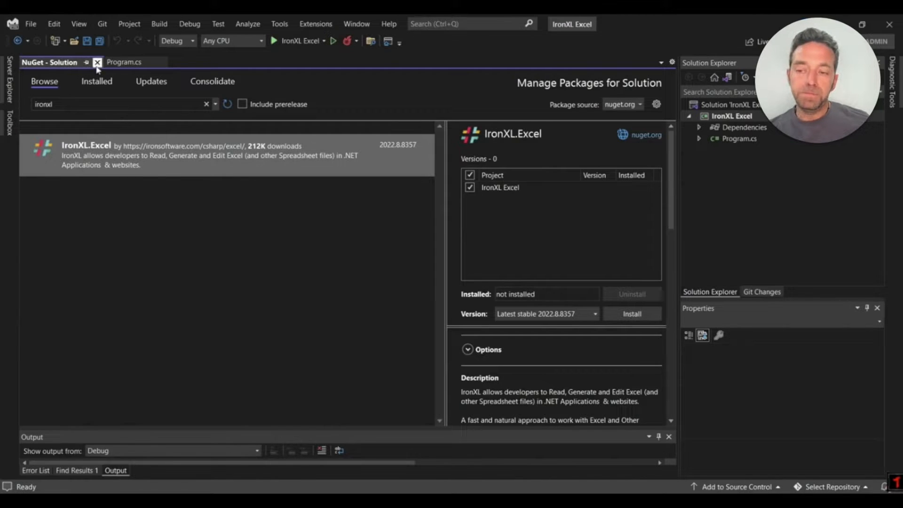
Close the NuGet - Solution tab and start the IronXL program that writes Marks Sheet.xlsx.
click(97, 62)
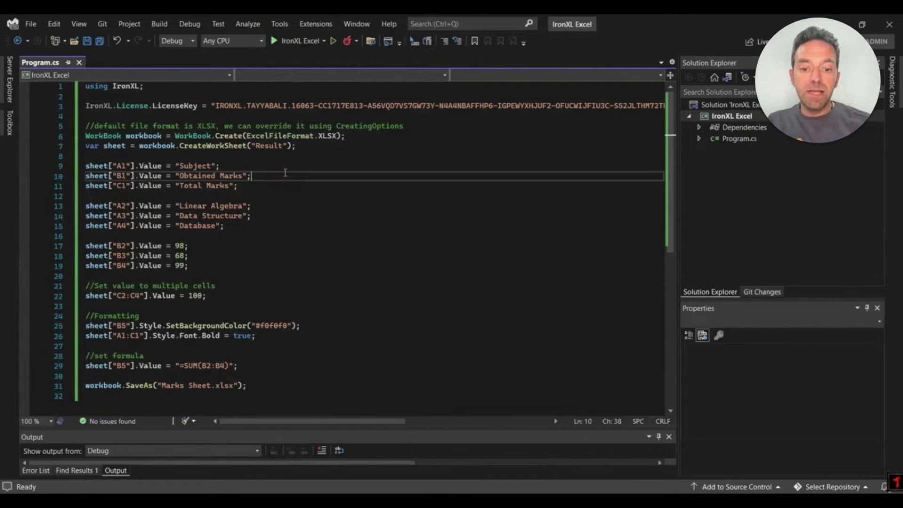
mouse_move(282, 170)
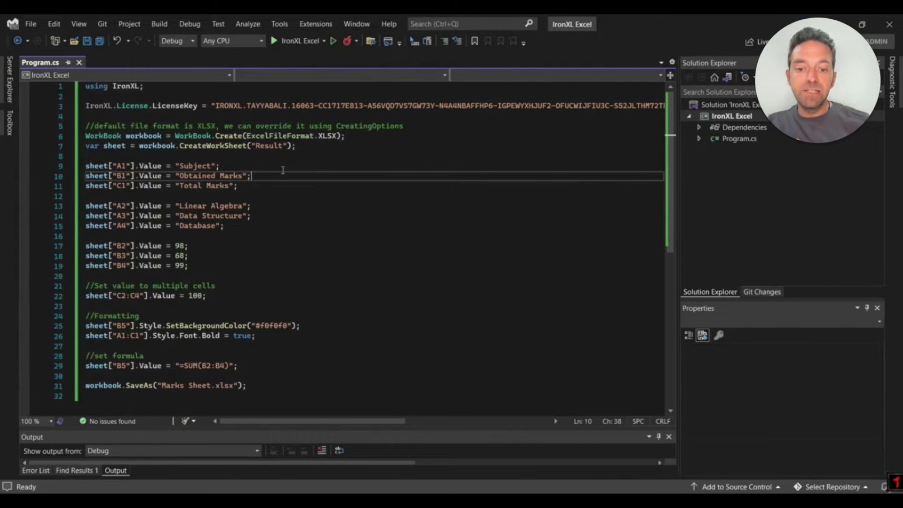
mouse_move(275, 164)
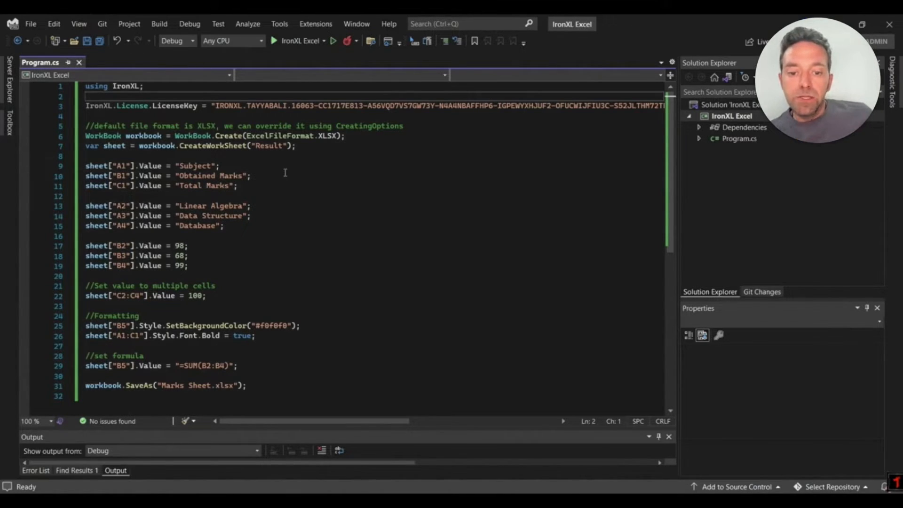
click(274, 41)
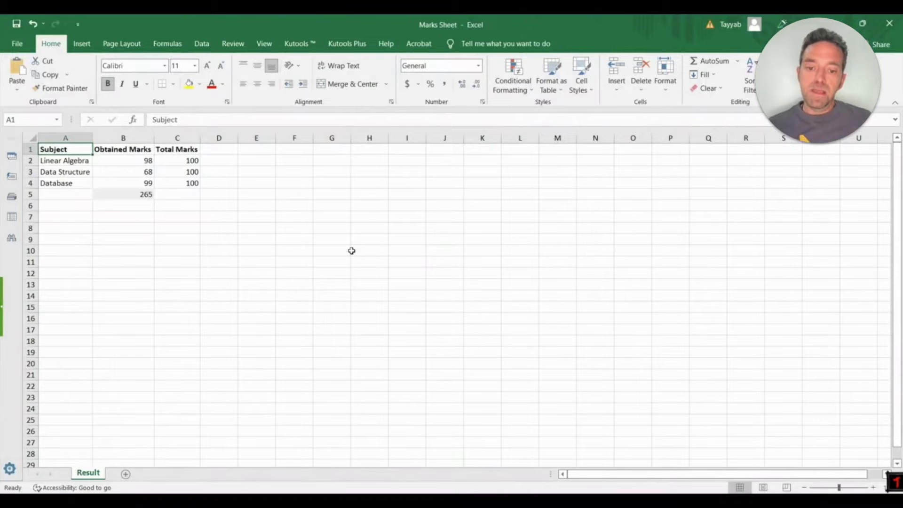
Inspect cells C6 and C5 beside the 265 total on the Result sheet.
click(177, 206)
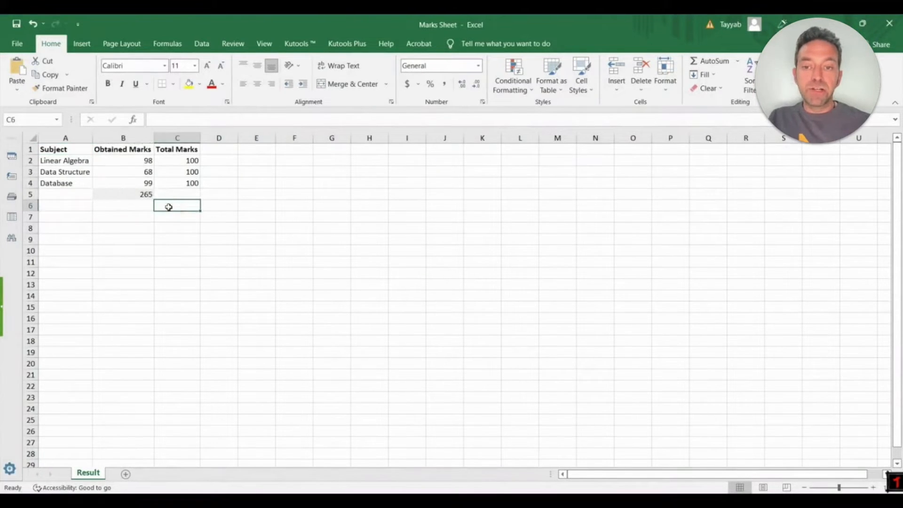
click(177, 194)
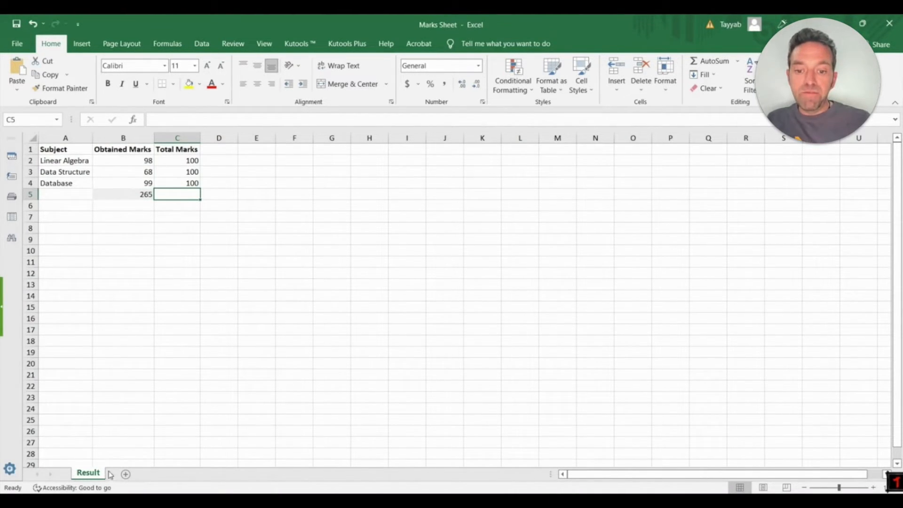
mouse_move(176, 257)
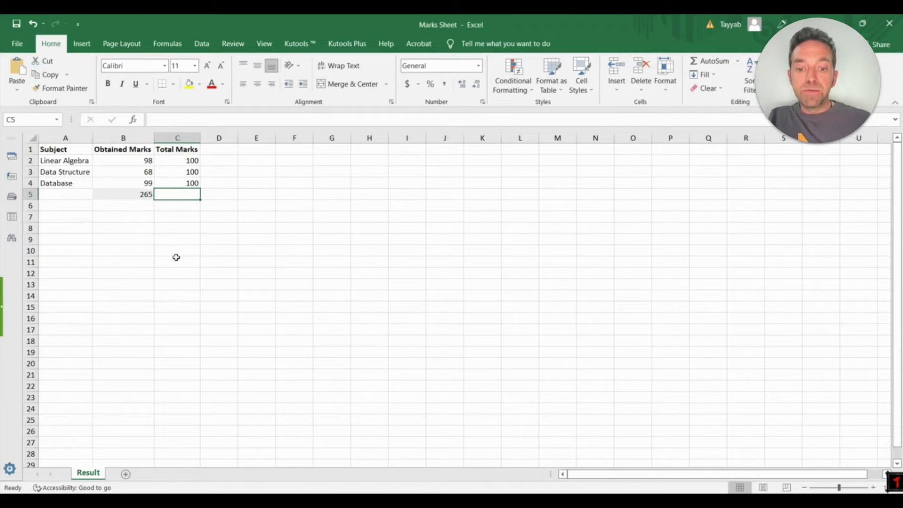